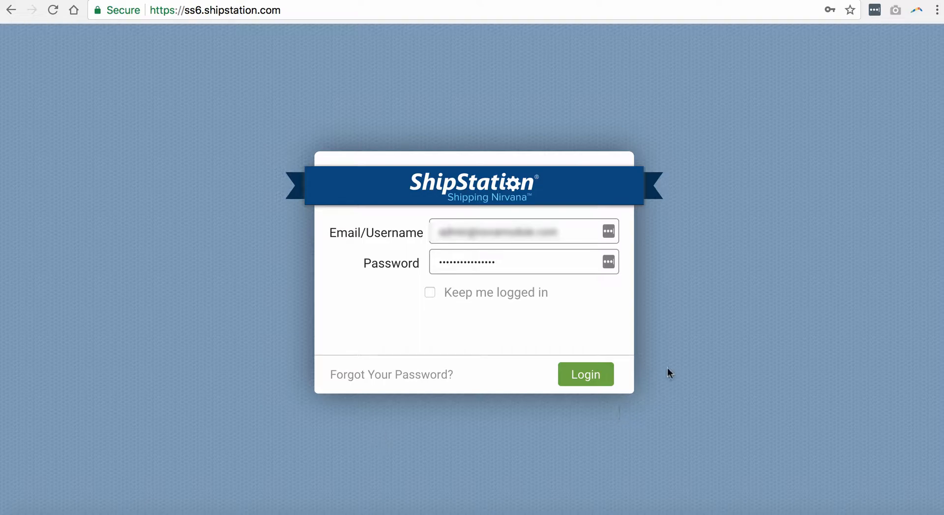
# Step: Log in to ShipStation with the saved credentials
pyautogui.click(584, 373)
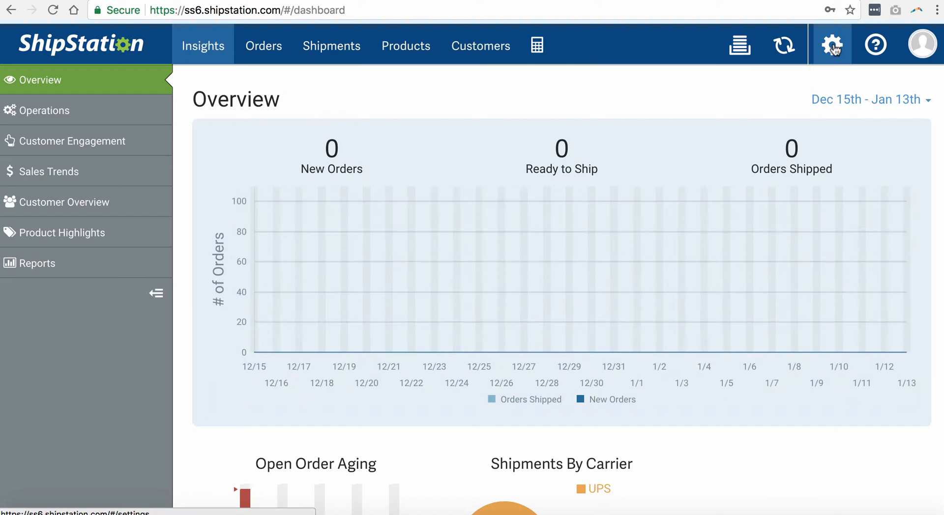
# Step: Reach the Store Setup page via Settings and Selling Channels
pyautogui.click(831, 45)
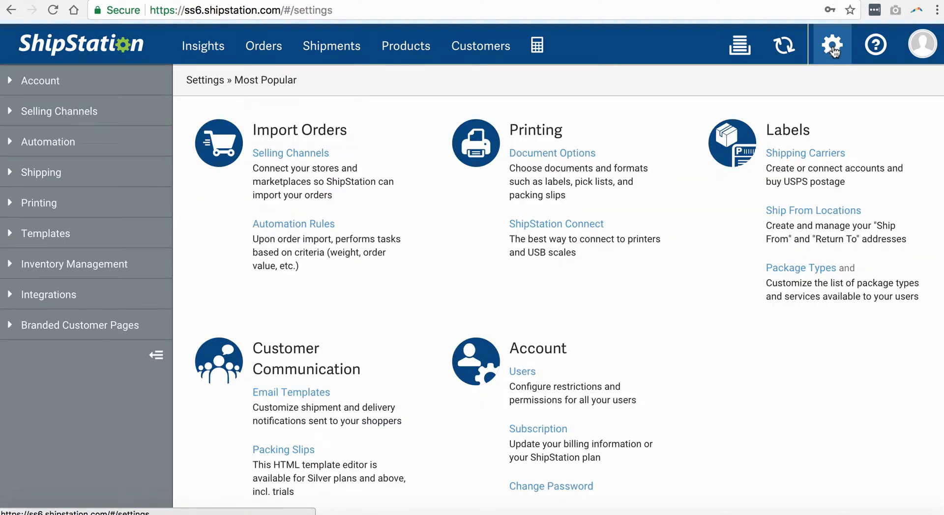
pyautogui.moveTo(831, 54)
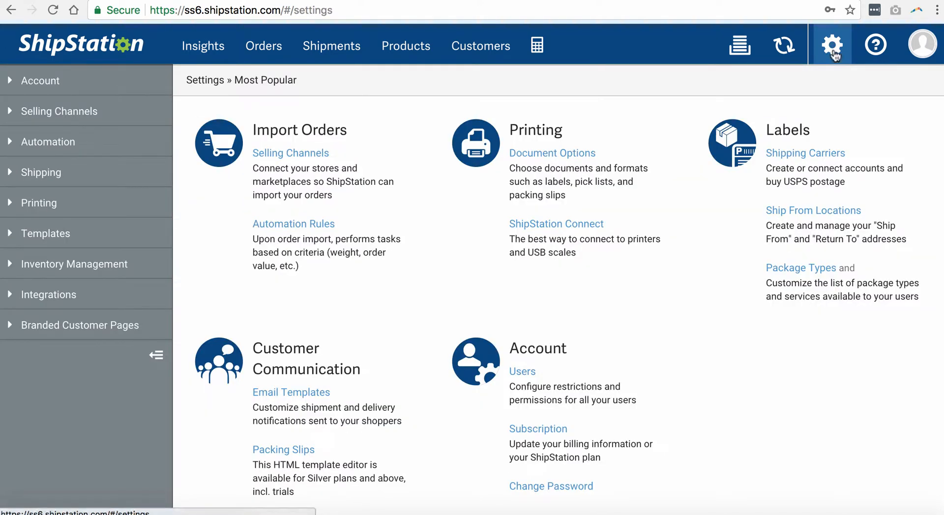
pyautogui.moveTo(831, 45)
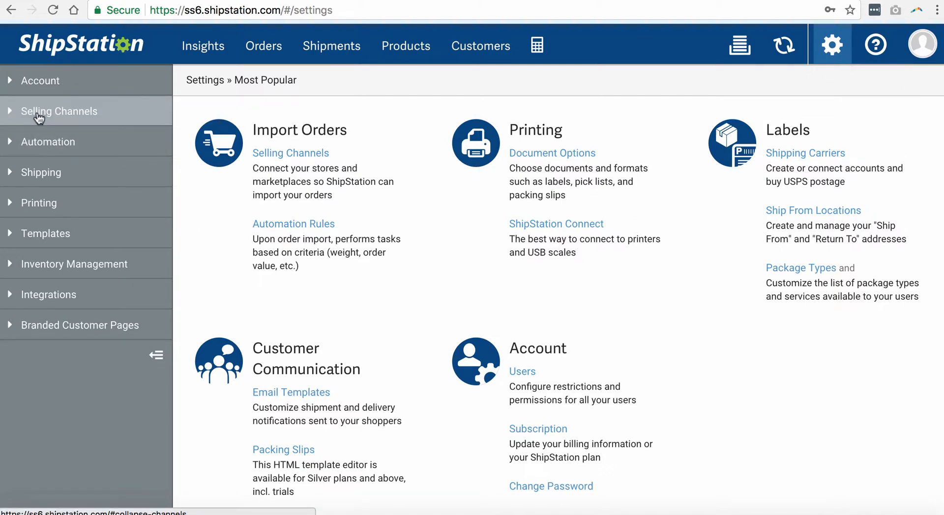
pyautogui.click(59, 111)
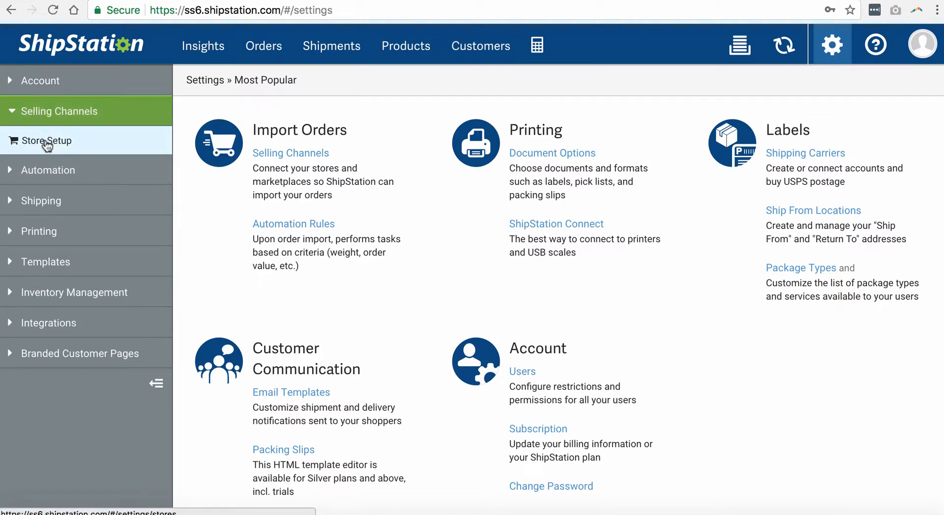
pyautogui.click(48, 141)
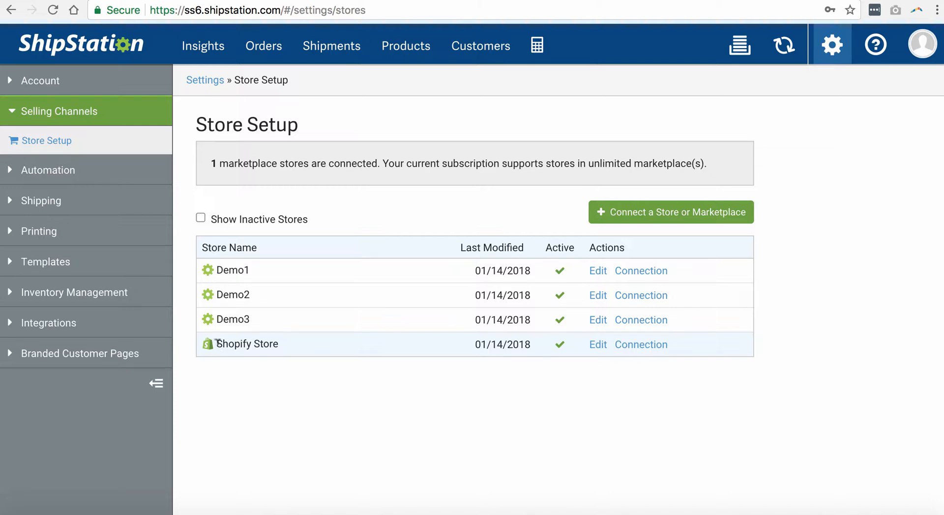
pyautogui.moveTo(295, 355)
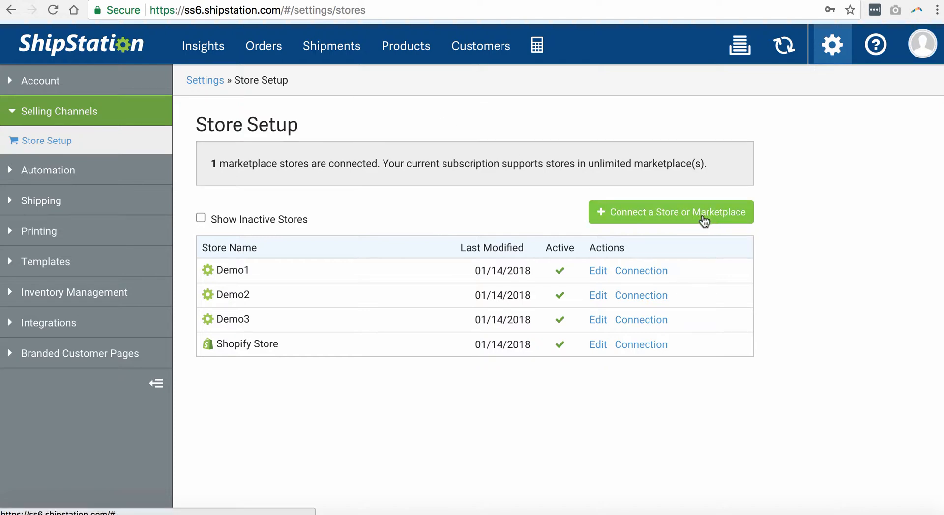
pyautogui.moveTo(660, 219)
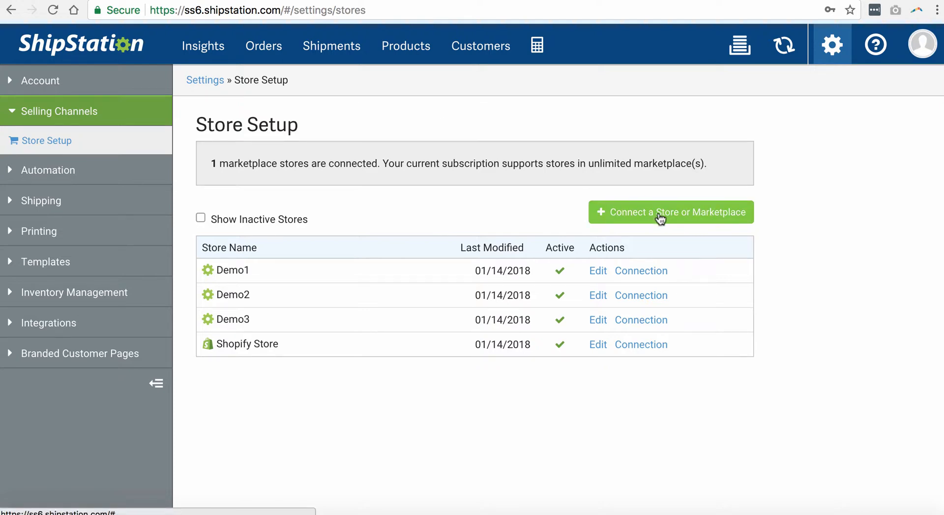
# Step: Start connecting a new store and choose the ShipStation manual store type
pyautogui.click(670, 212)
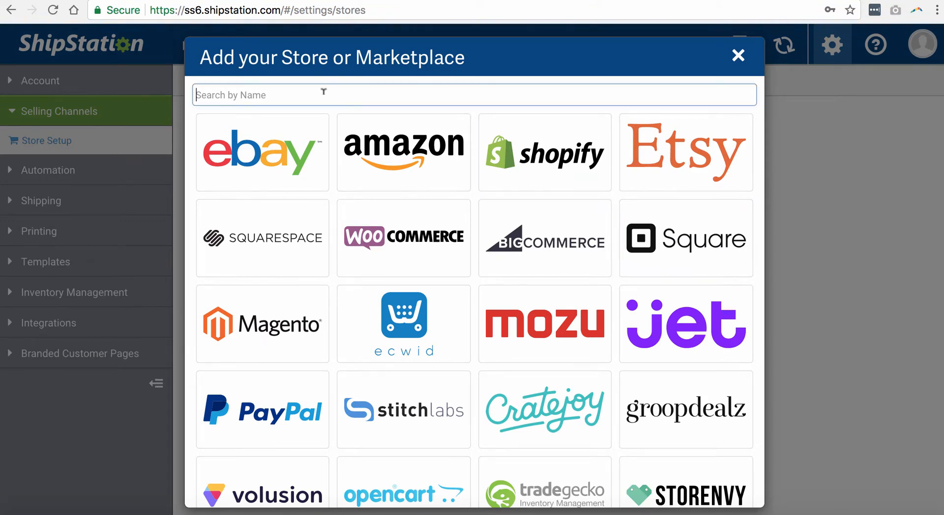
pyautogui.write('shipstation')
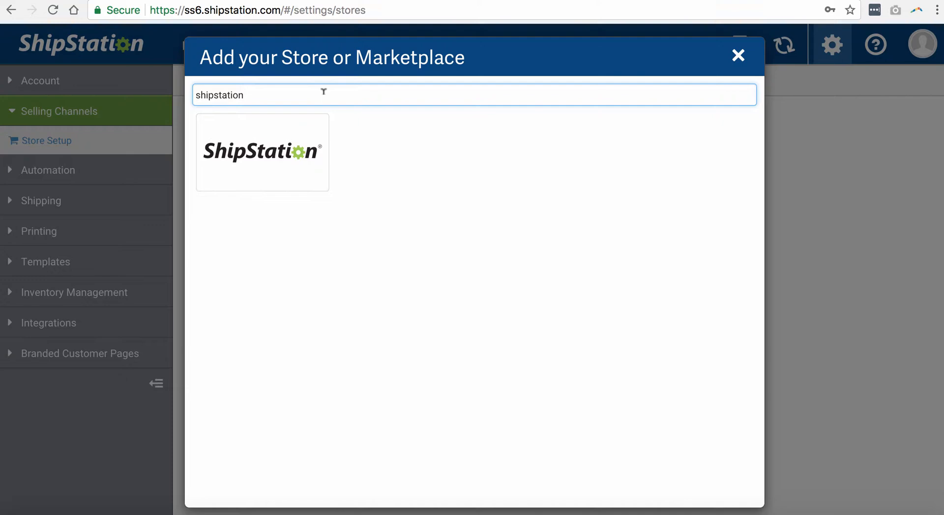
pyautogui.click(261, 151)
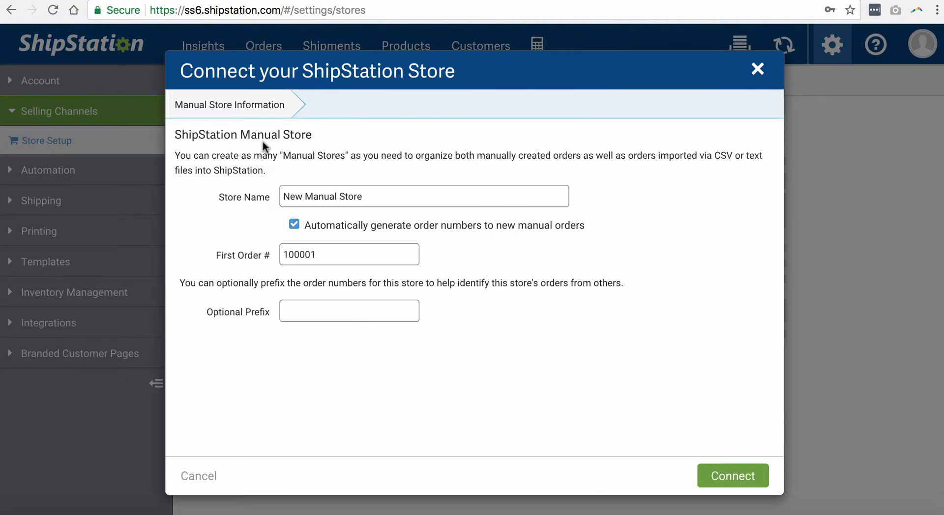
# Step: Name the store 'ShipStation-NetSuite' and connect it
pyautogui.click(421, 197)
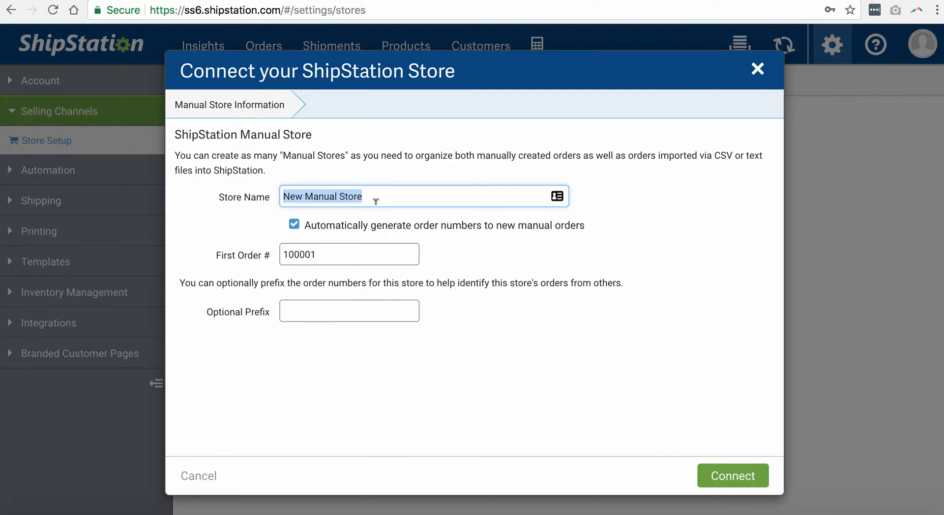
pyautogui.write('ShipStation-NetSuite')
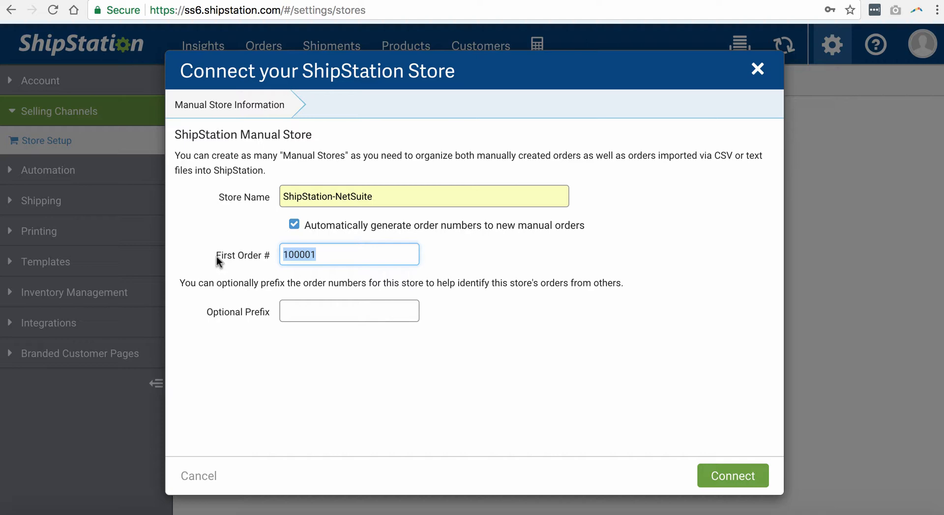
pyautogui.moveTo(234, 331)
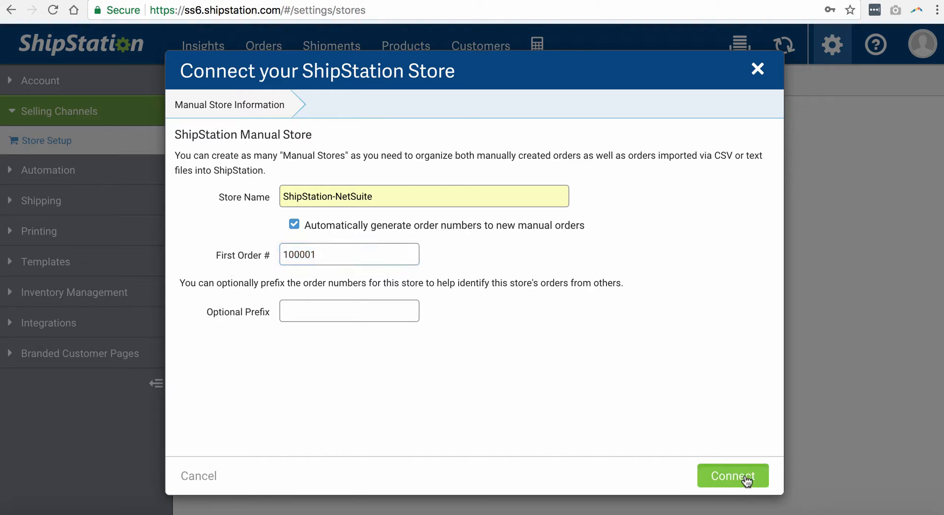
pyautogui.click(732, 476)
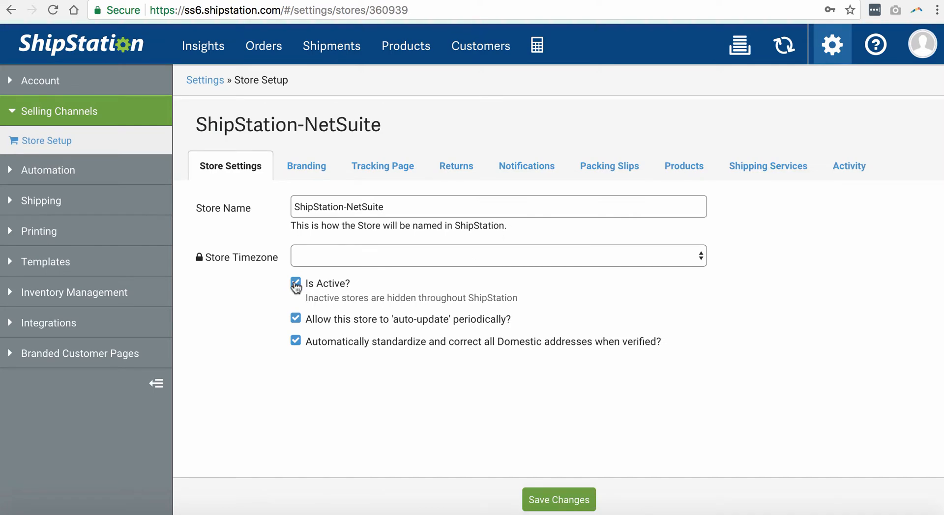
# Step: Set the store's timezone to Pacific Standard Time and save the settings
pyautogui.click(498, 256)
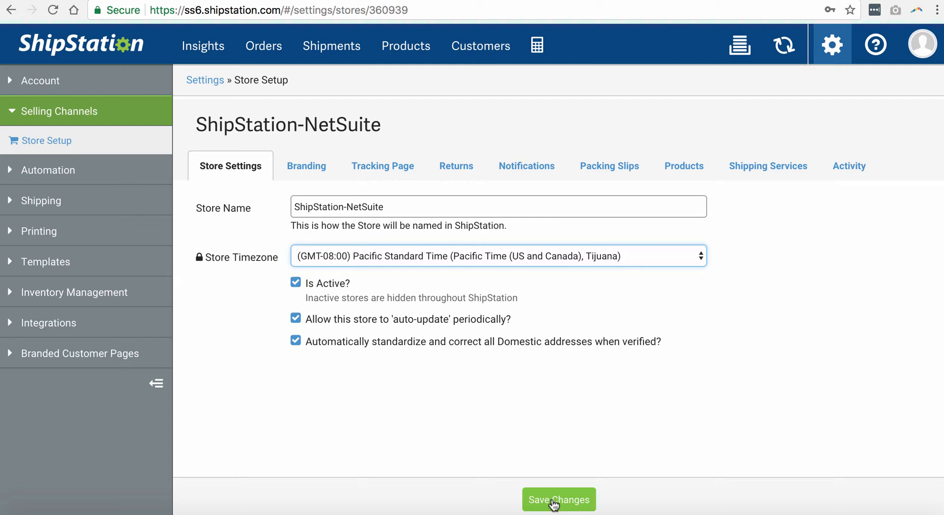
pyautogui.click(558, 500)
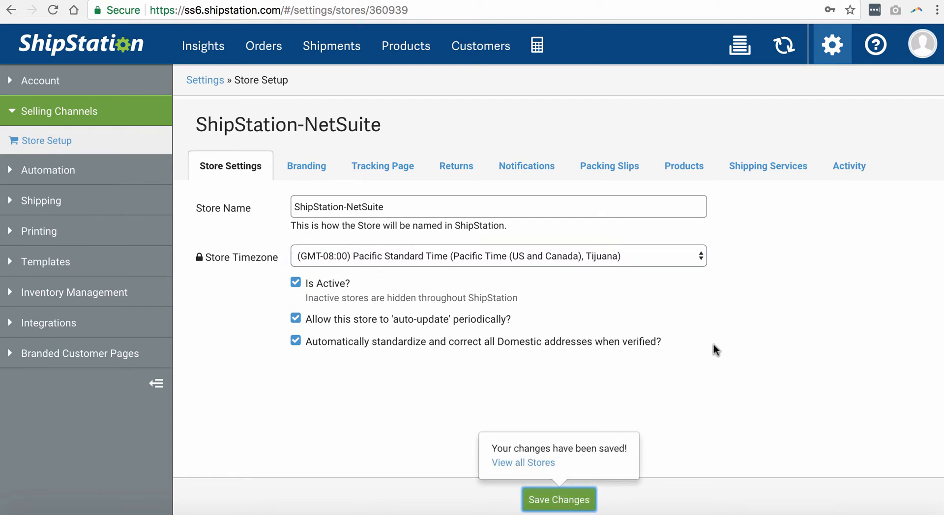
pyautogui.moveTo(571, 123)
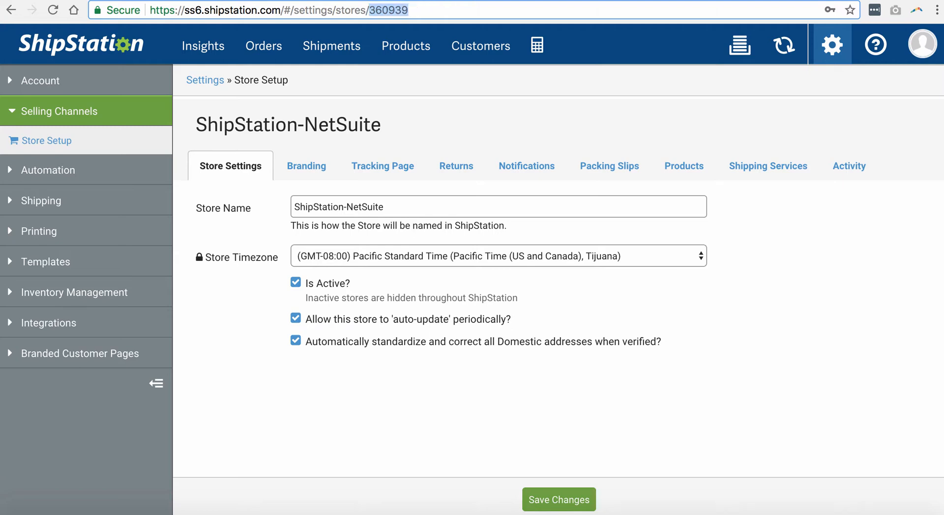
pyautogui.moveTo(507, 117)
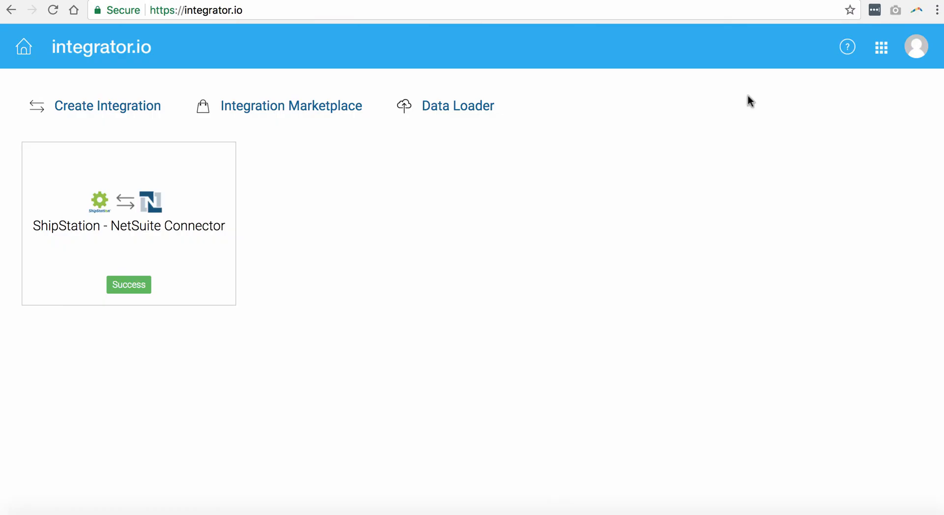
pyautogui.moveTo(624, 272)
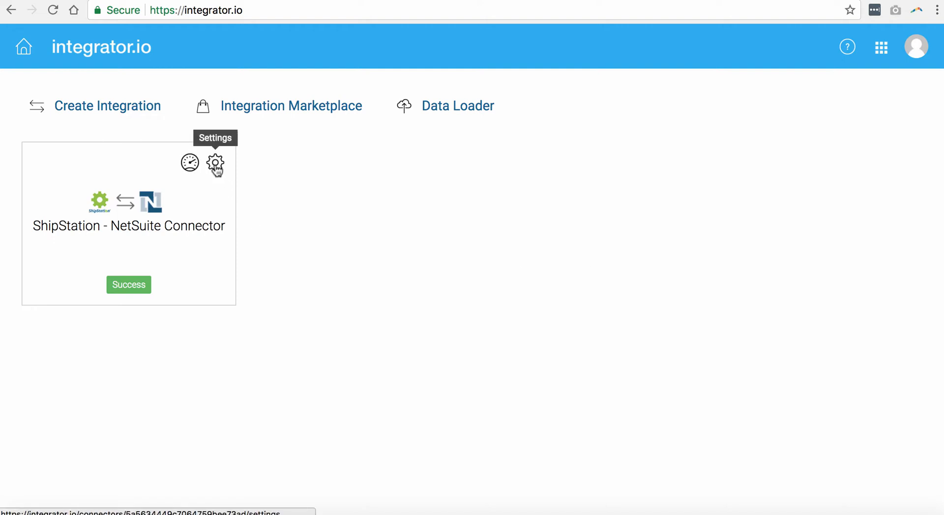
# Step: Enter 360939 as Default Store Id in the connector's advanced Order settings and save
pyautogui.click(215, 162)
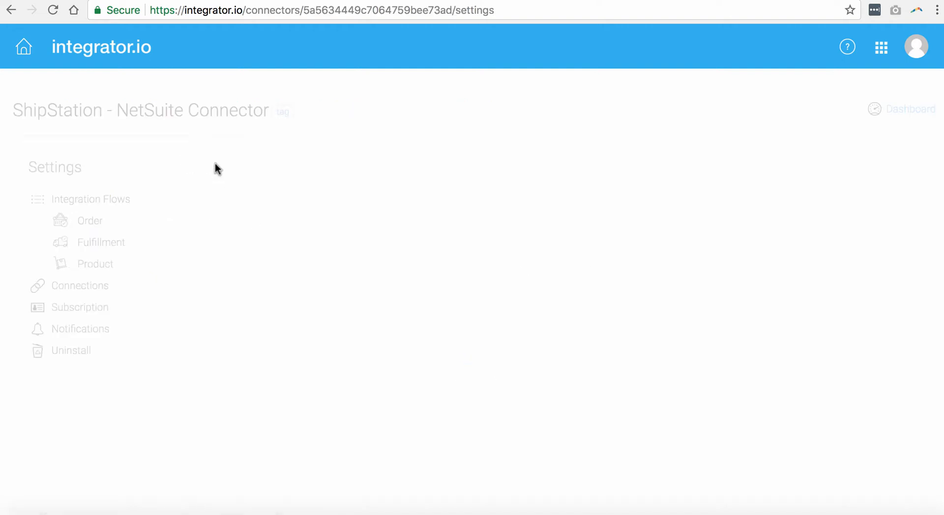
pyautogui.click(90, 221)
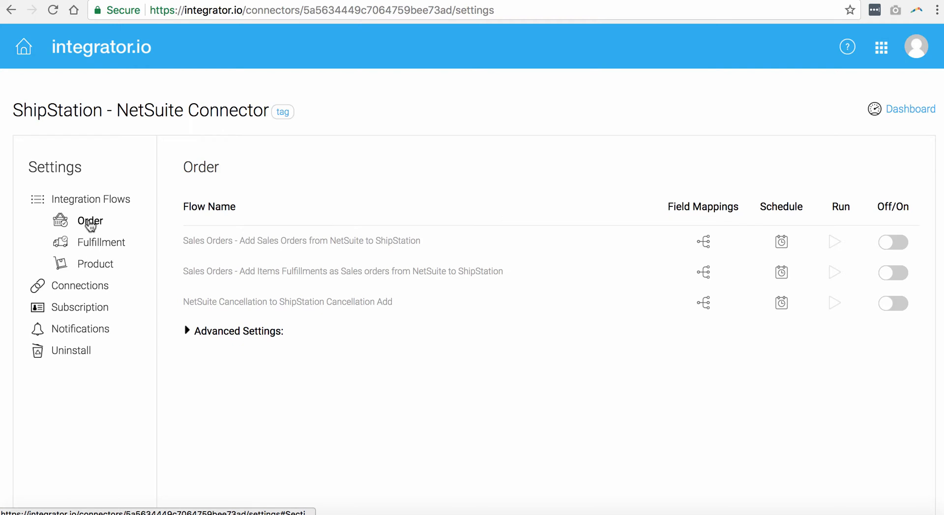
pyautogui.click(235, 331)
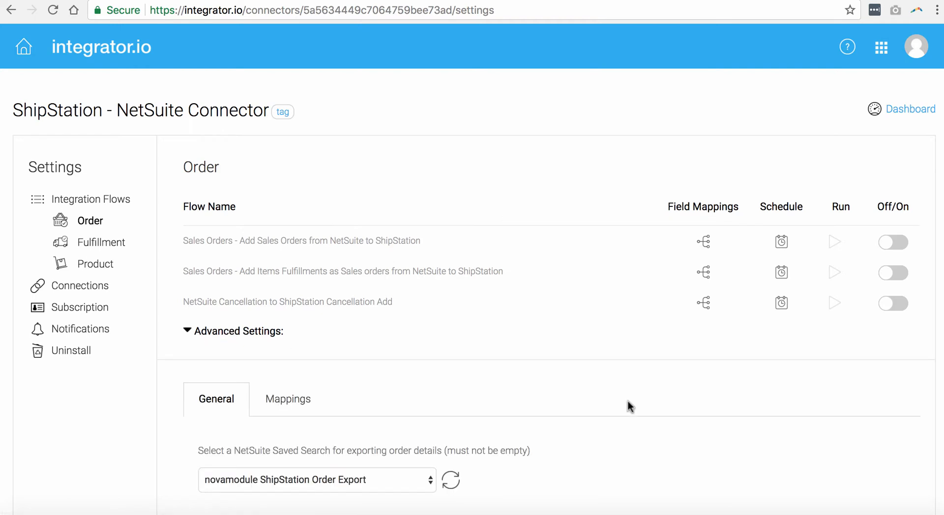
pyautogui.scroll(-3)
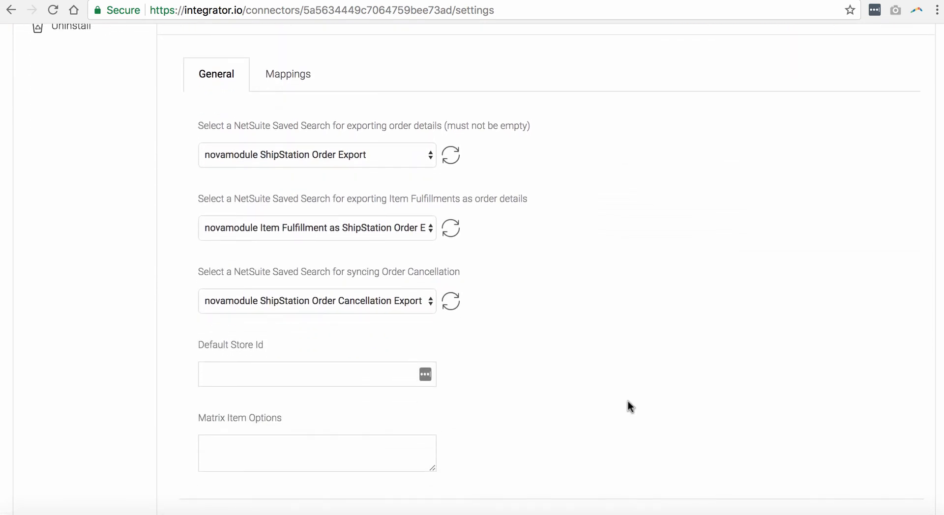
pyautogui.scroll(-3)
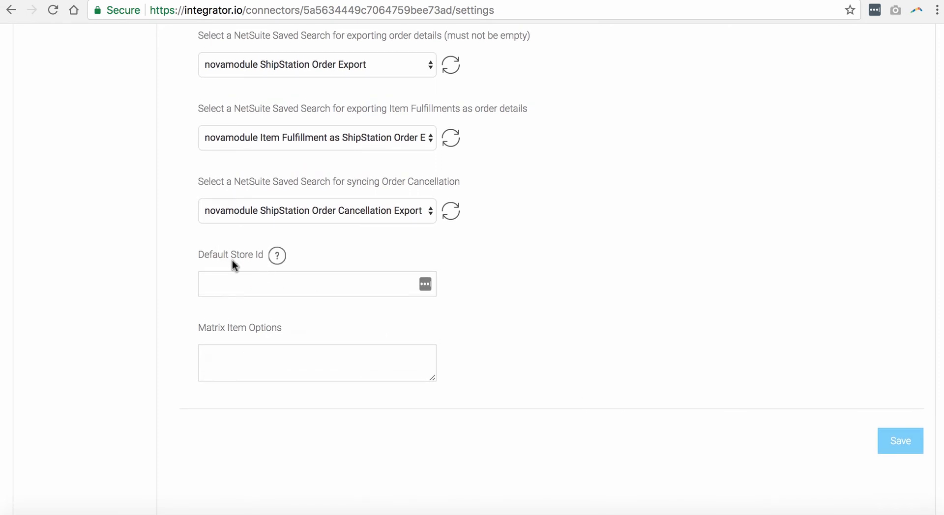
pyautogui.write('360939')
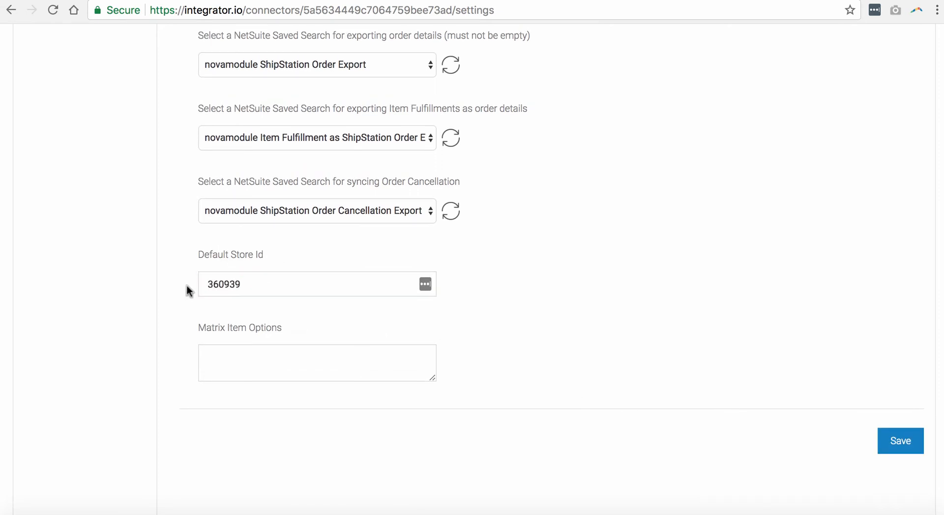
pyautogui.click(900, 441)
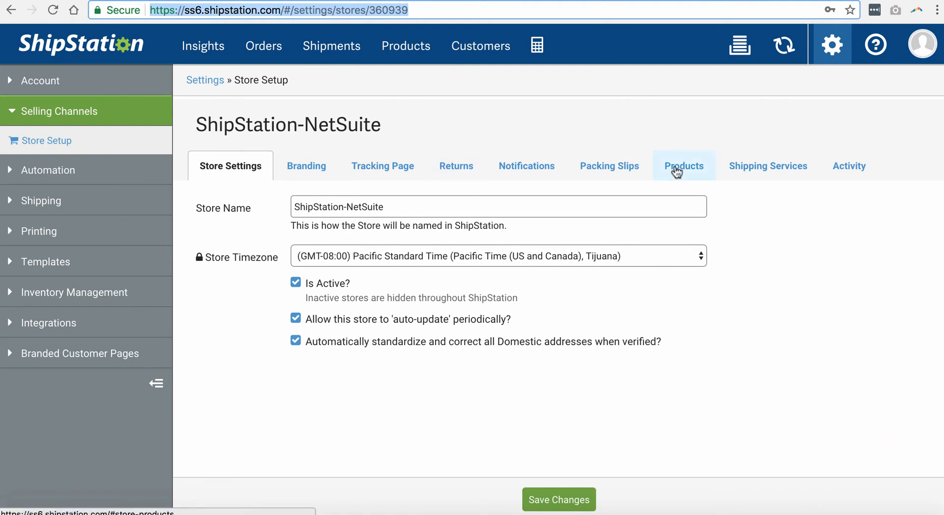
pyautogui.moveTo(711, 129)
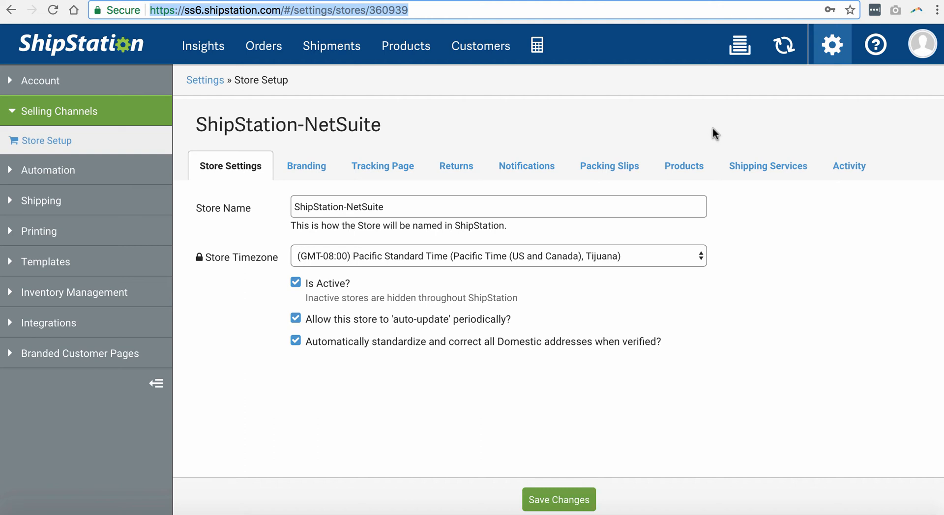
# Step: Review the empty Shipping Services mappings and save the store's changes
pyautogui.click(768, 165)
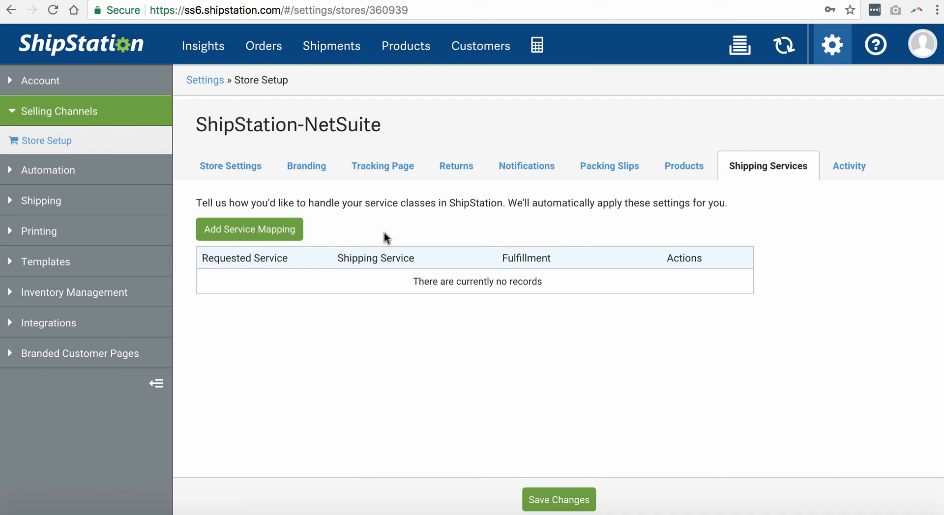
pyautogui.moveTo(262, 292)
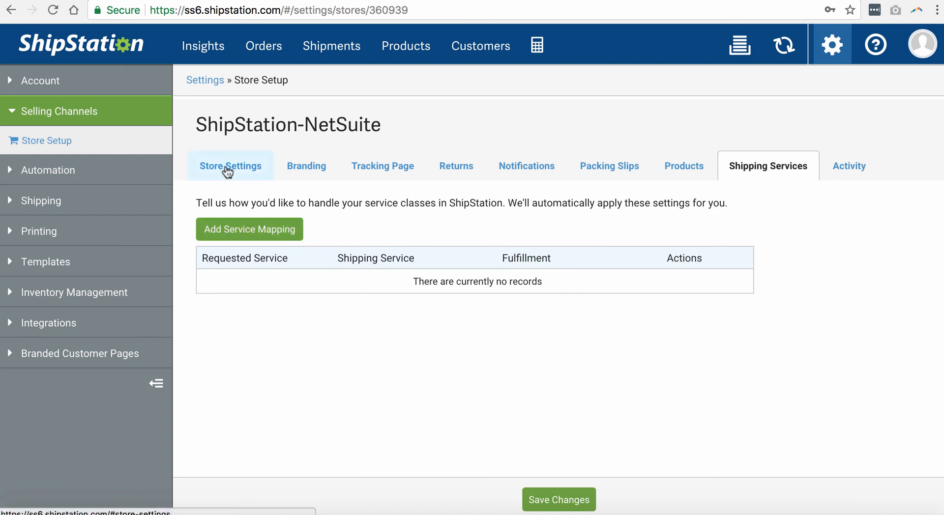
pyautogui.moveTo(320, 409)
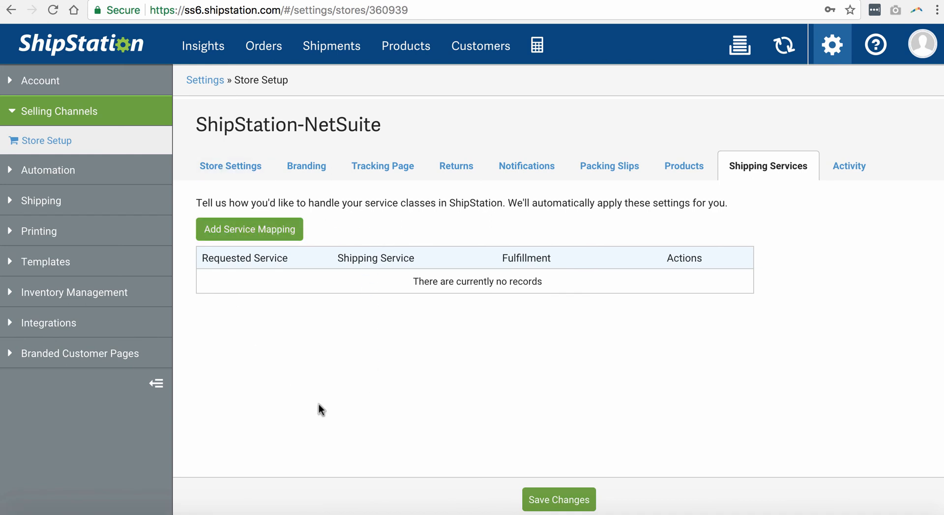
pyautogui.moveTo(554, 337)
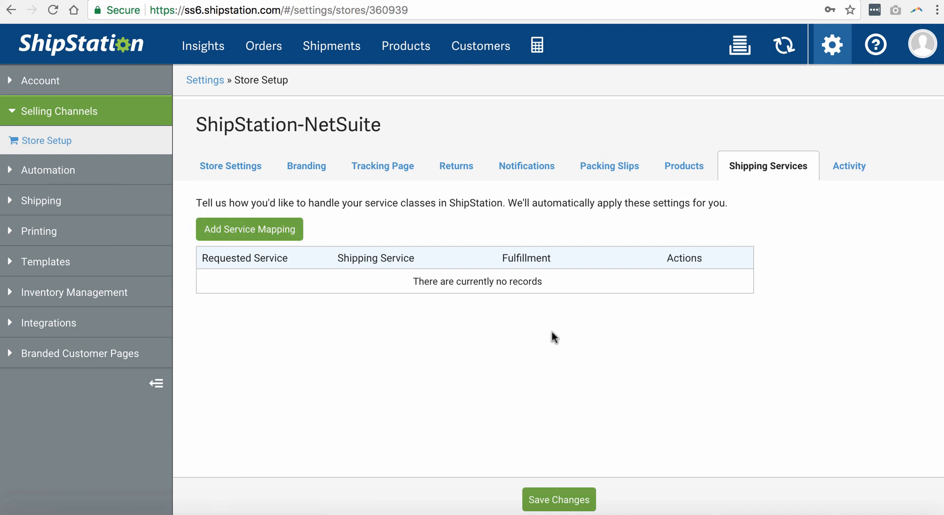
pyautogui.moveTo(401, 238)
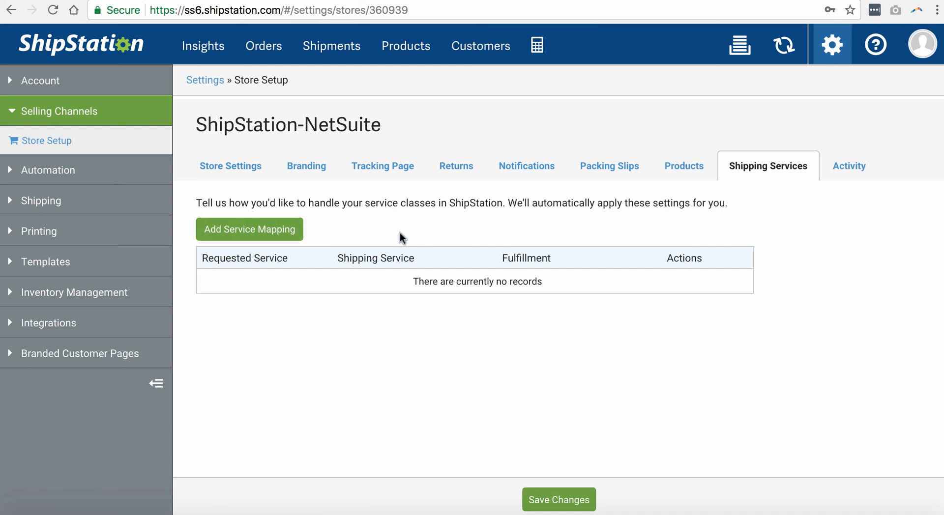
pyautogui.rightClick(545, 500)
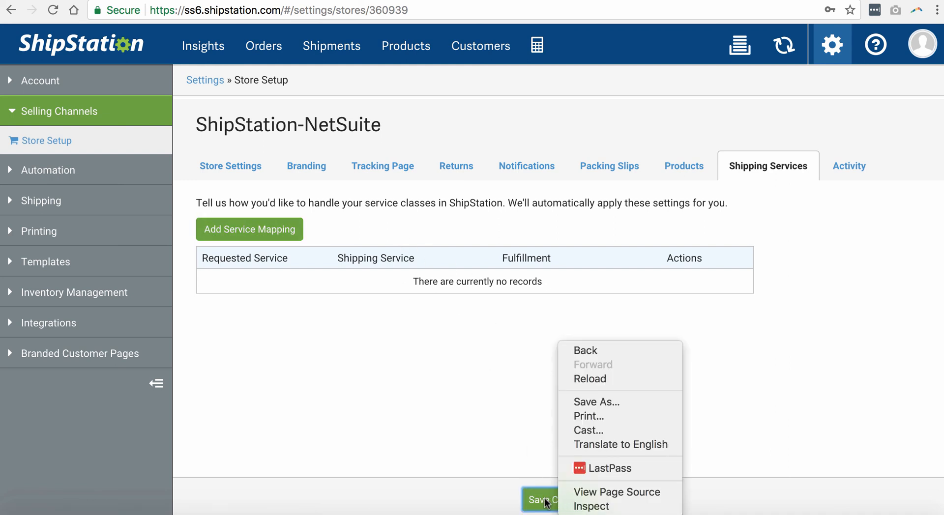
pyautogui.click(558, 499)
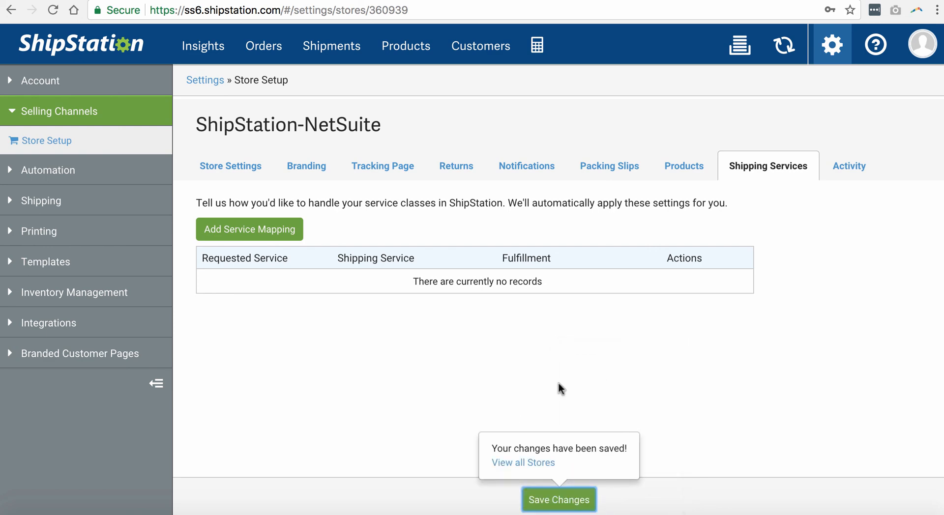